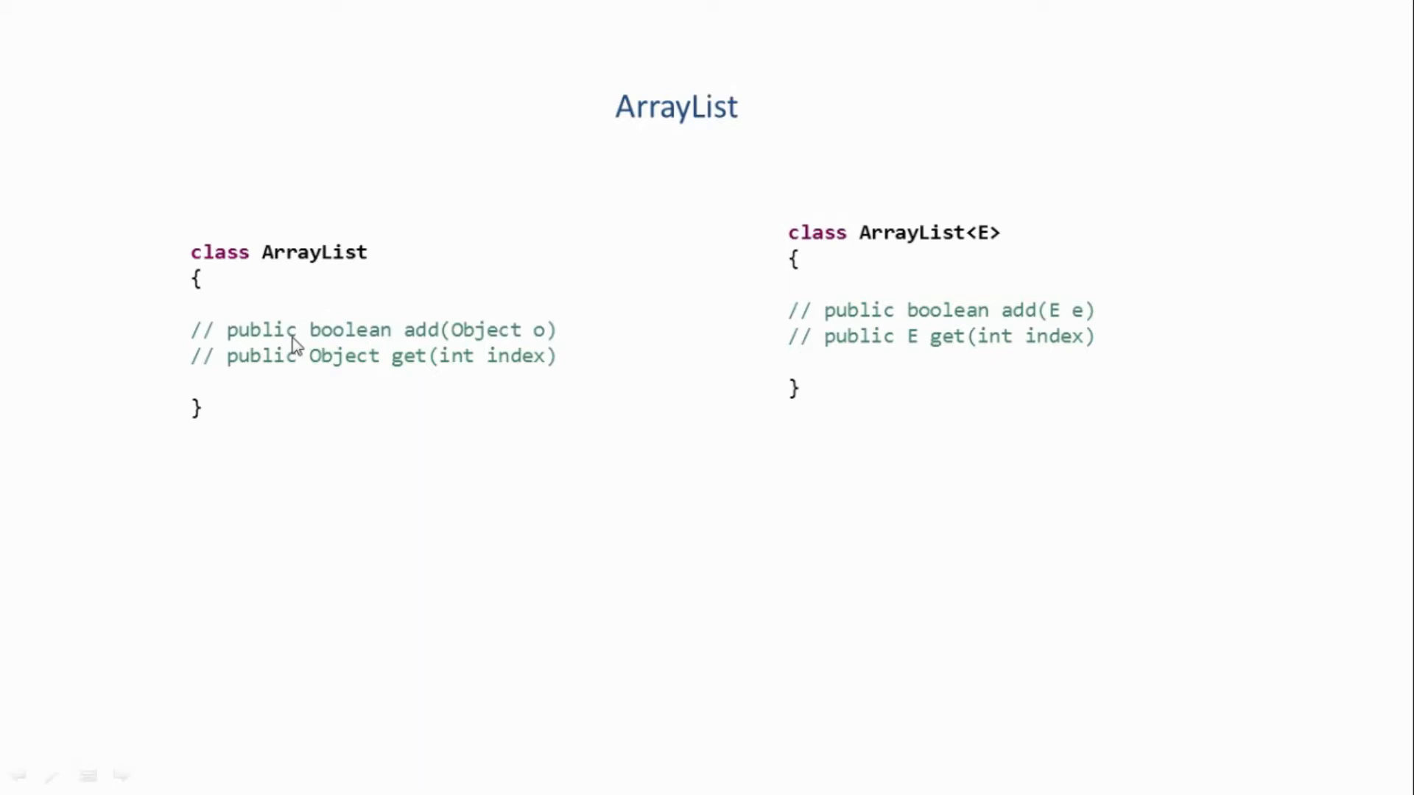
mouse_move(382, 369)
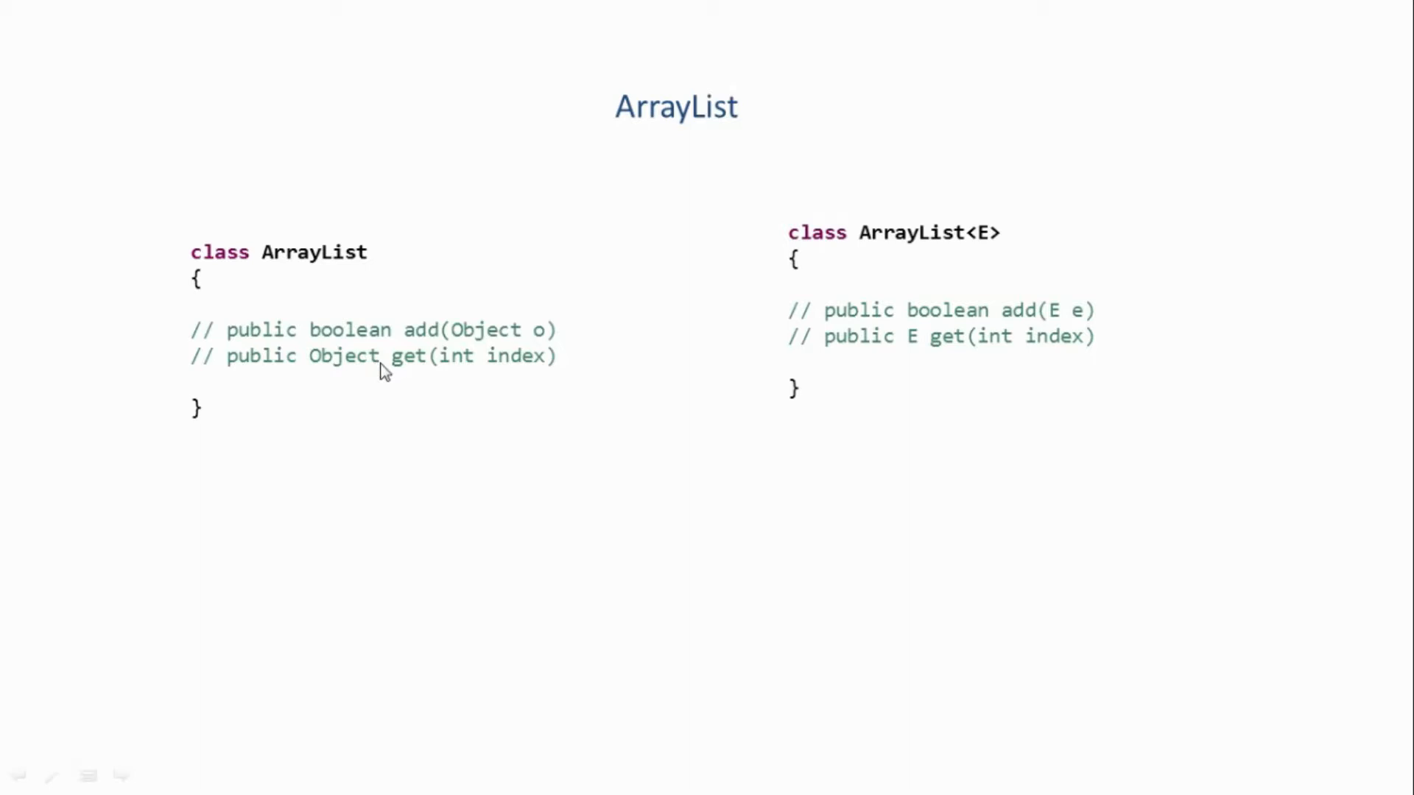